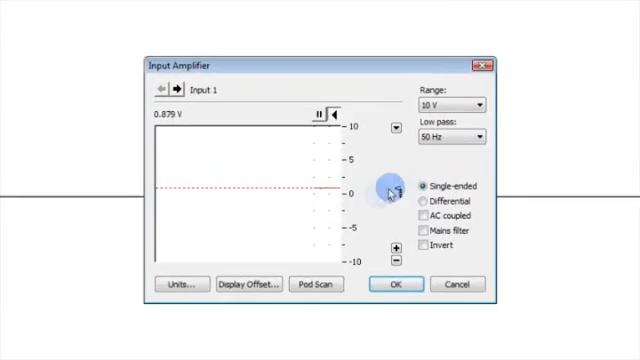
# Configure channel 1's 2 Point Calibration with Point 1 = 0 at 0 V and Point 2 = 5000 at 5 V
pyautogui.click(180, 284)
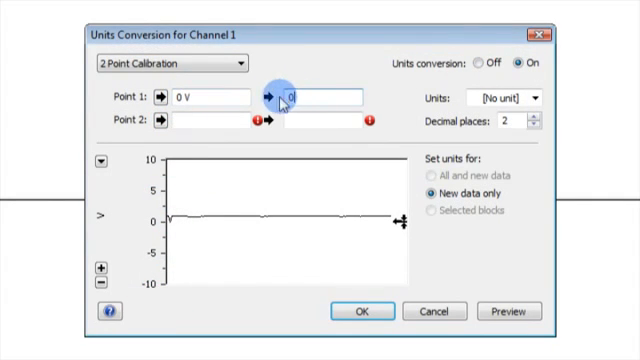
pyautogui.click(200, 124)
pyautogui.write('5 V')
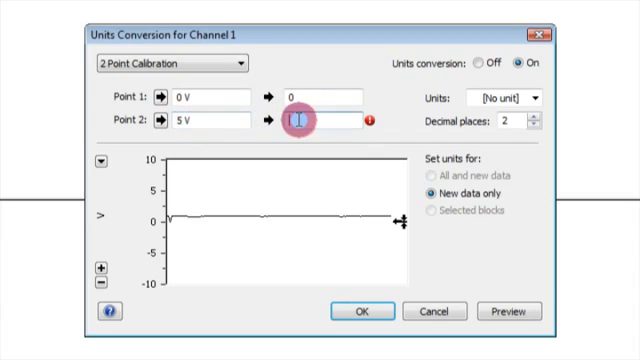
pyautogui.write('5000')
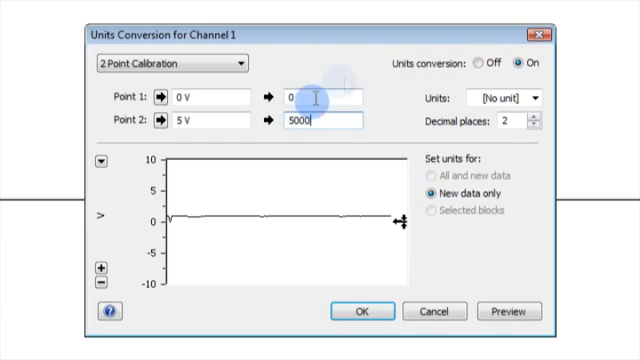
pyautogui.click(540, 98)
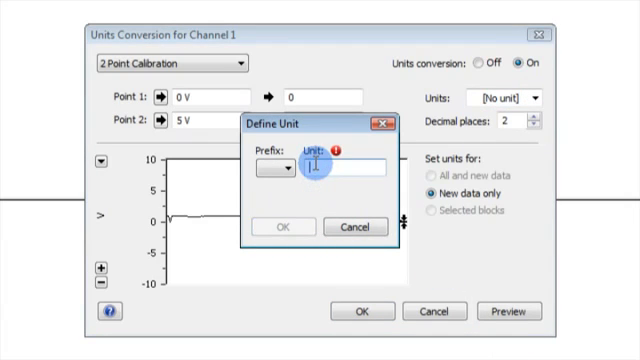
# Name the new custom unit 'Perf' for channel 1's converted values
pyautogui.write('Pe')
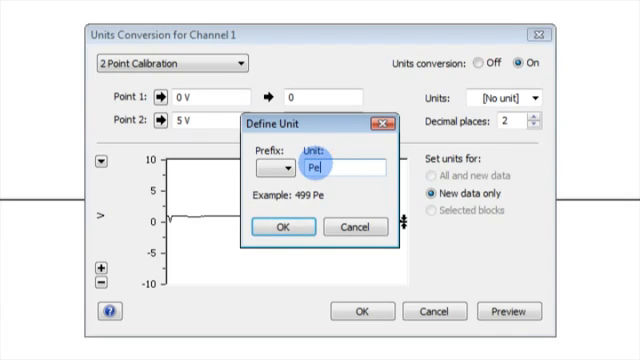
pyautogui.write('rf')
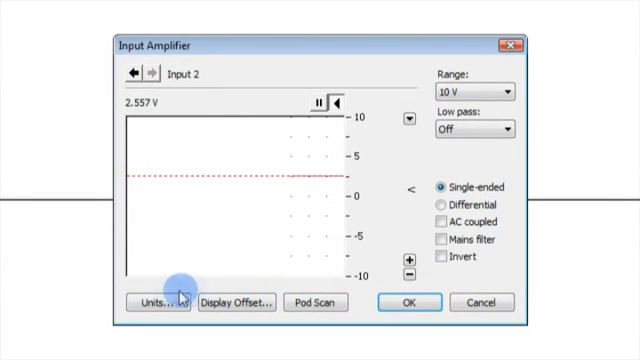
# Enter channel 2's units conversion and start editing the Point 1 voltage
pyautogui.click(156, 304)
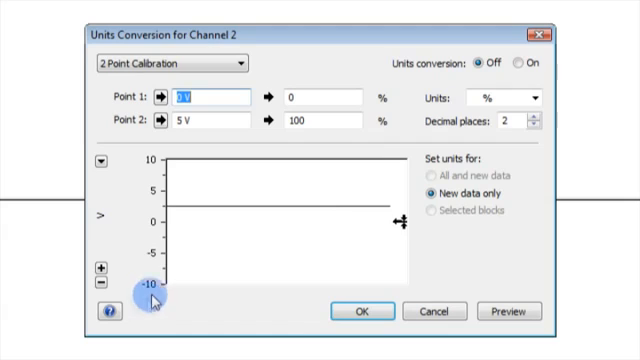
pyautogui.click(192, 96)
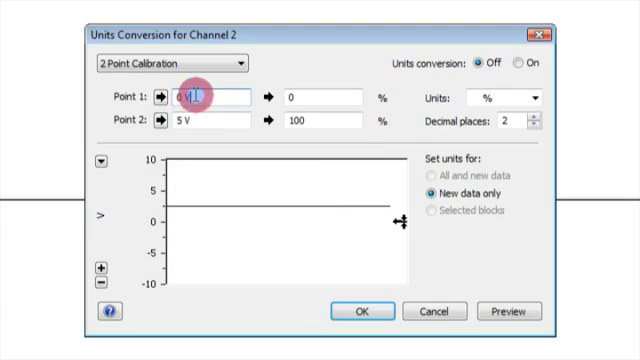